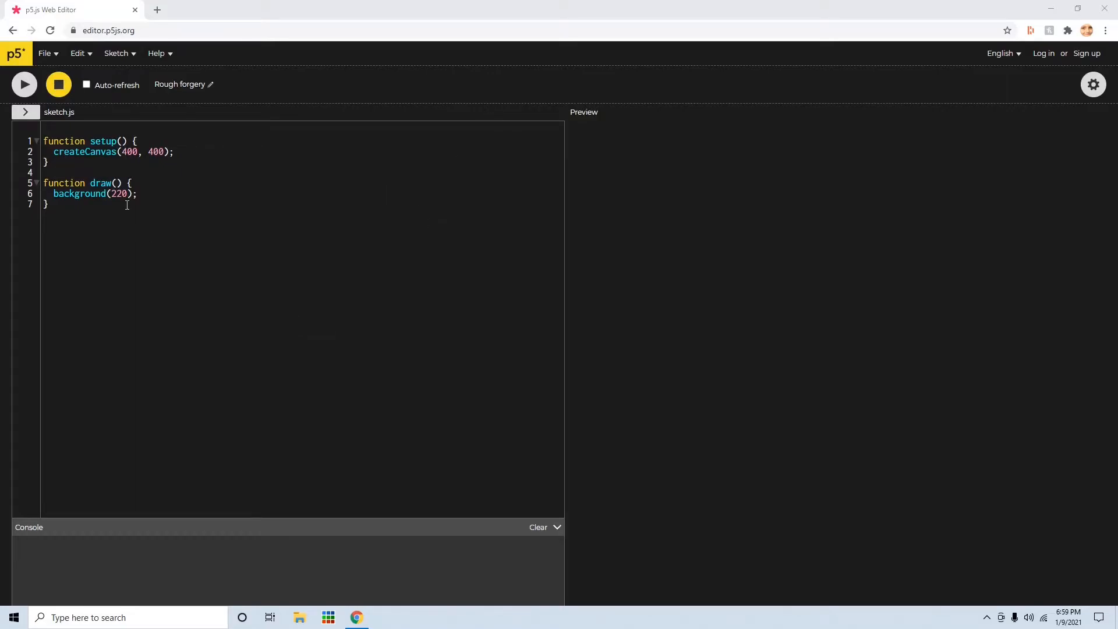
# Add blank lines below the draw() function in sketch.js
pyautogui.press('ctrl+a')
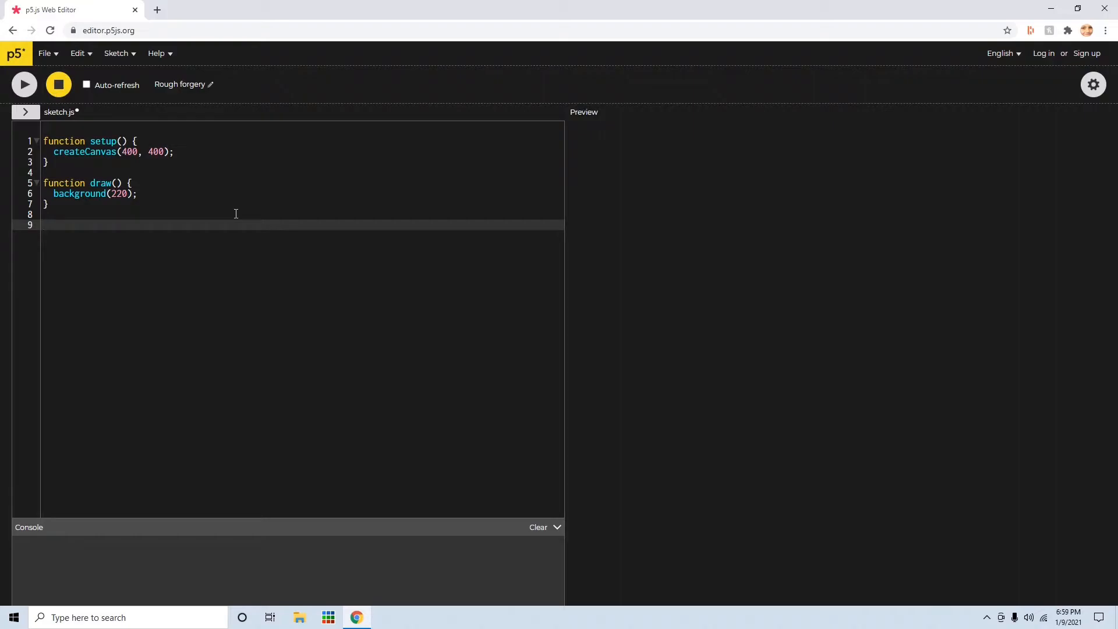
# Declare 'class Object{' below the draw function
pyautogui.write('class')
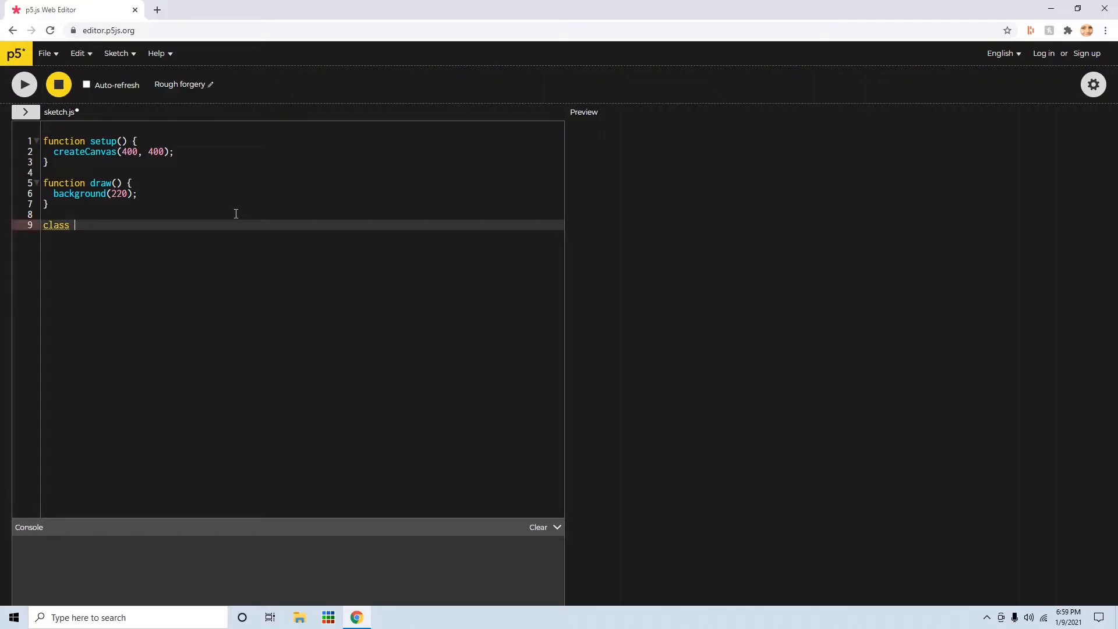
pyautogui.write('Obje')
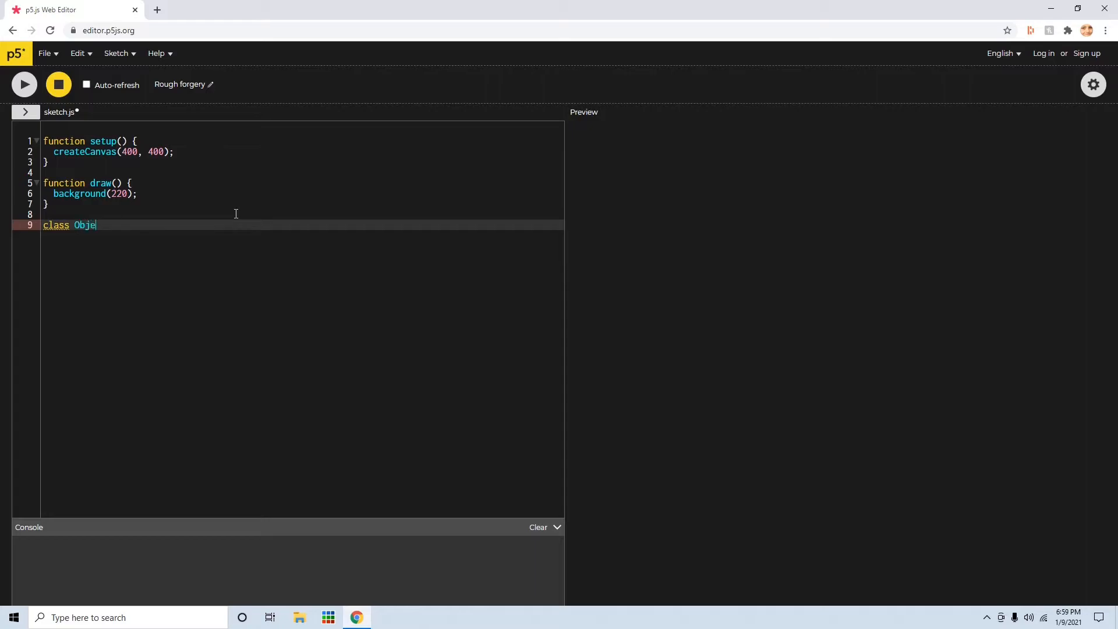
pyautogui.write('ct{')
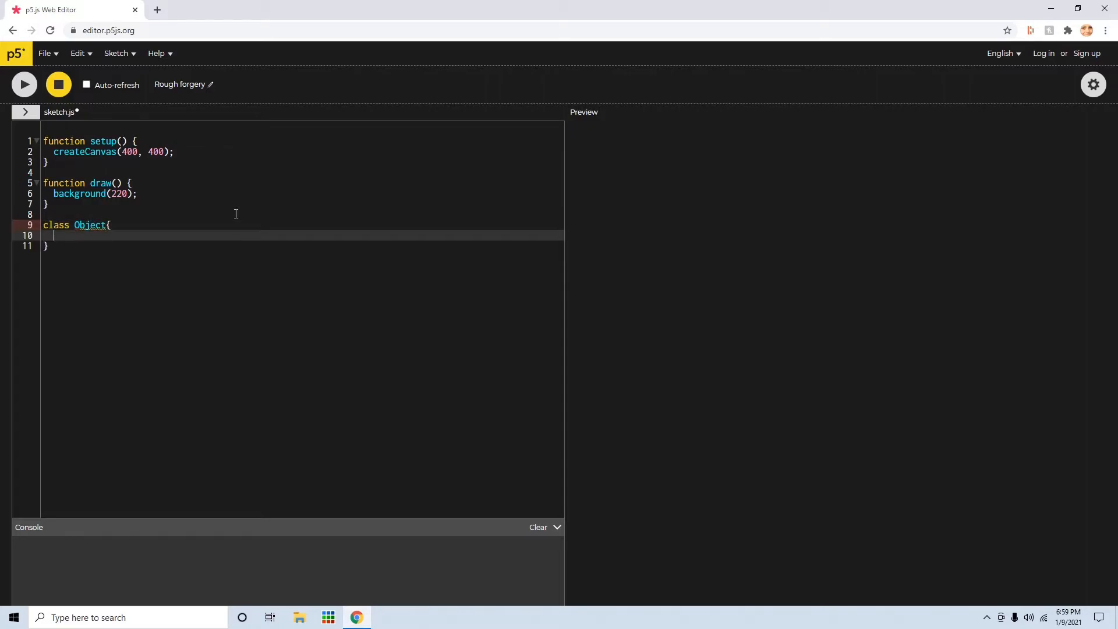
pyautogui.moveTo(339, 368)
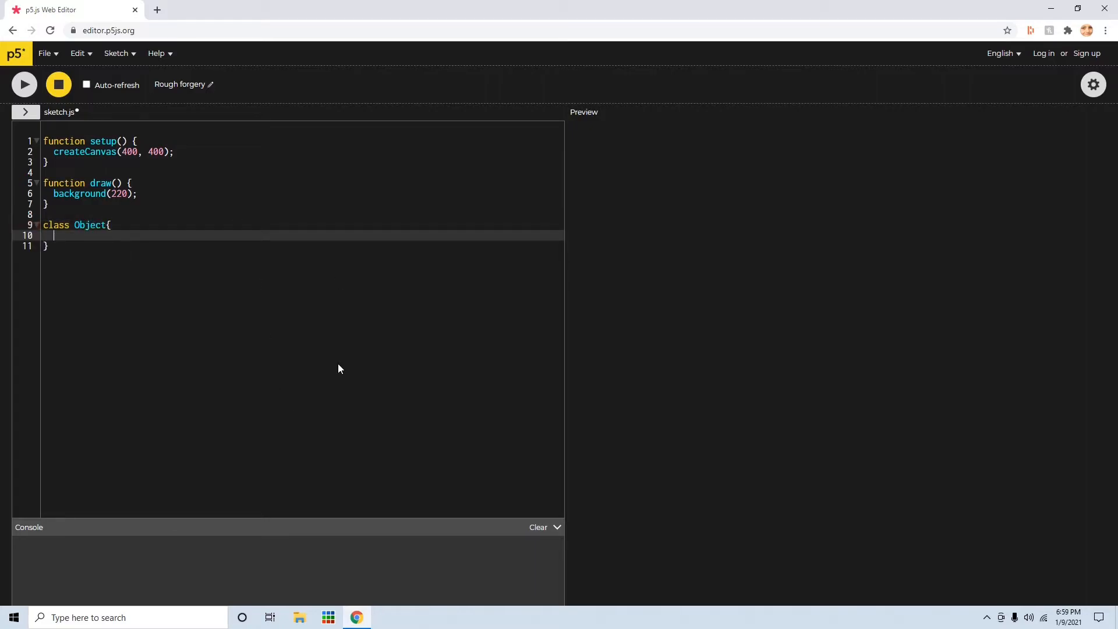
# Write 'constructor()' inside the Object class body
pyautogui.write('con')
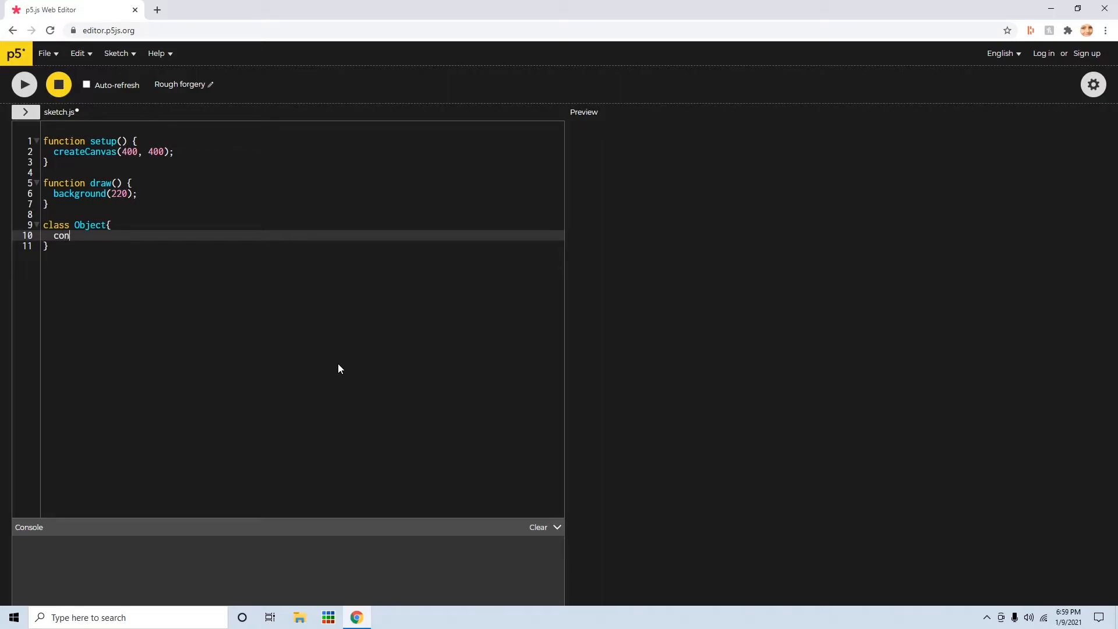
pyautogui.write('stu')
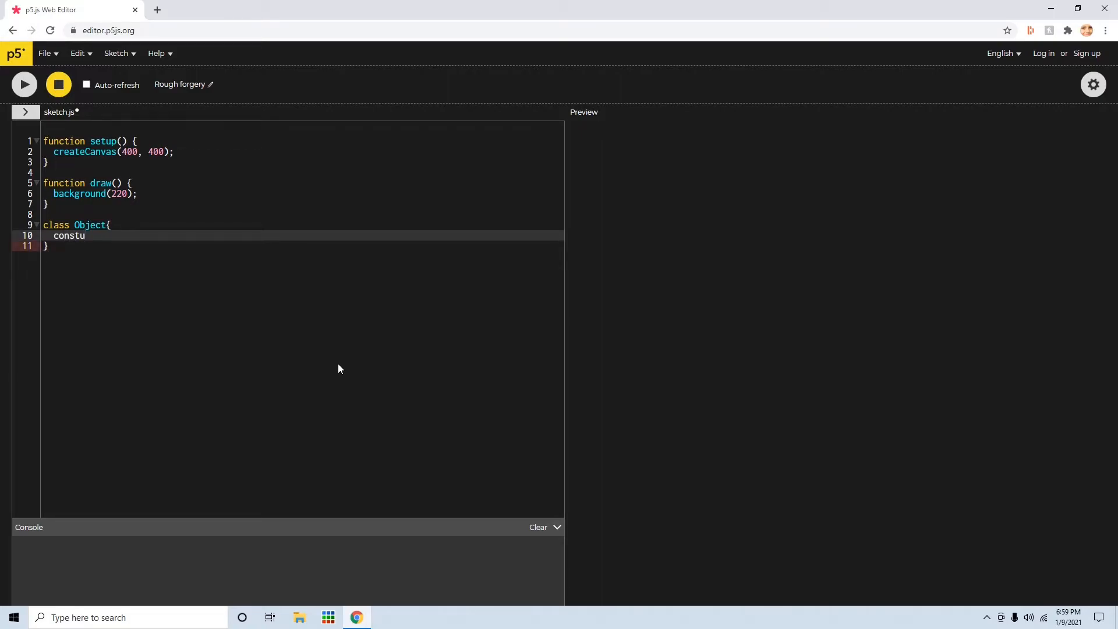
pyautogui.write('ructor')
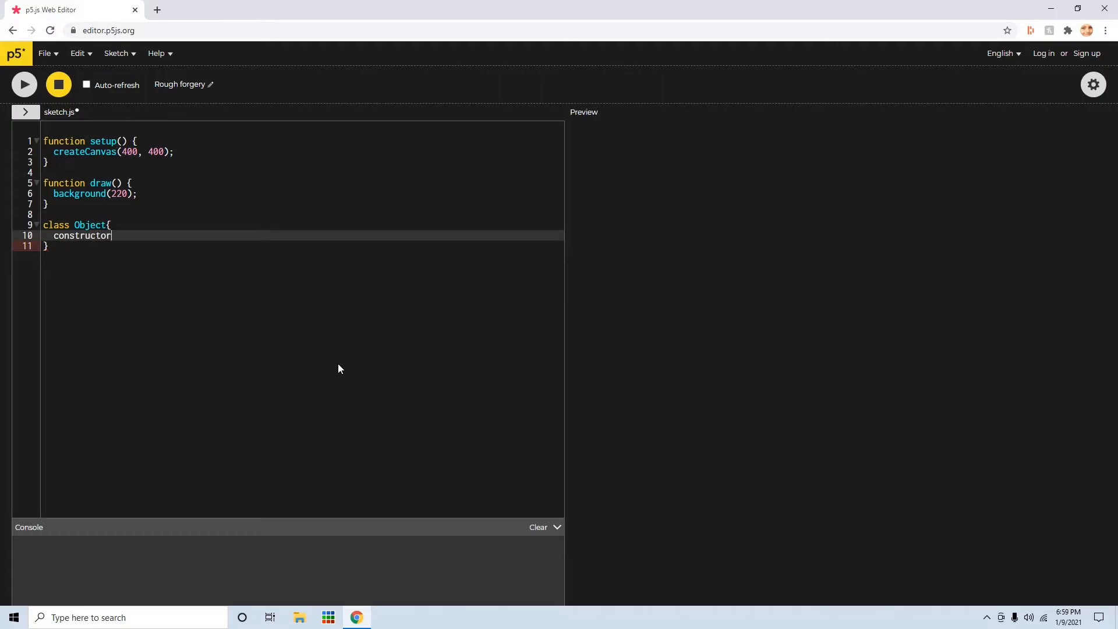
pyautogui.write('()')
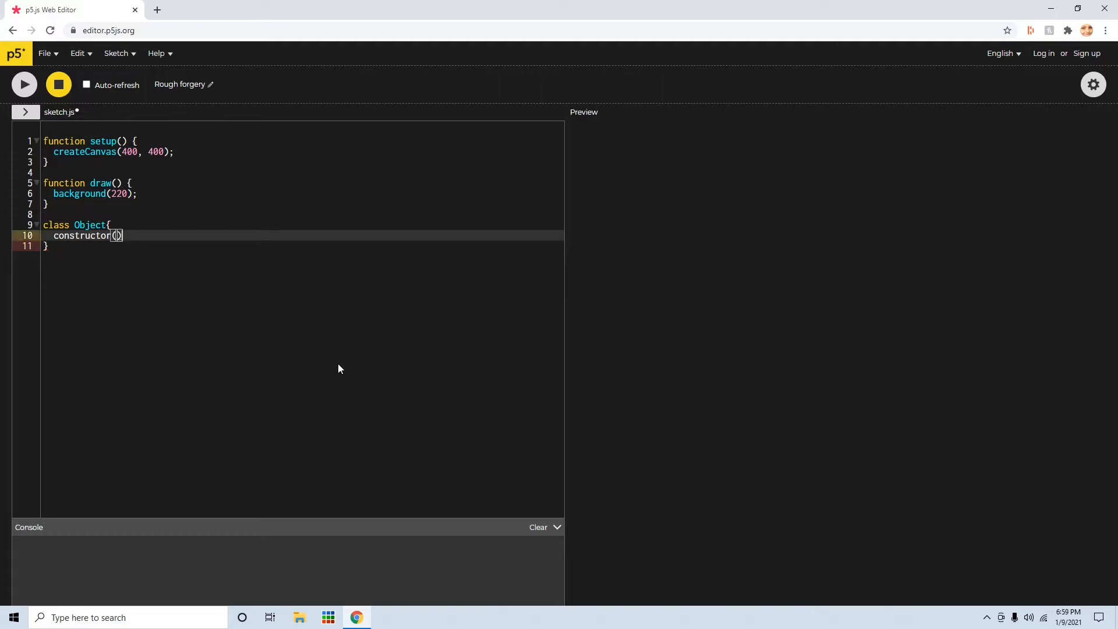
# Give the constructor a body block and parameters xpos, ypos
pyautogui.press('enter')
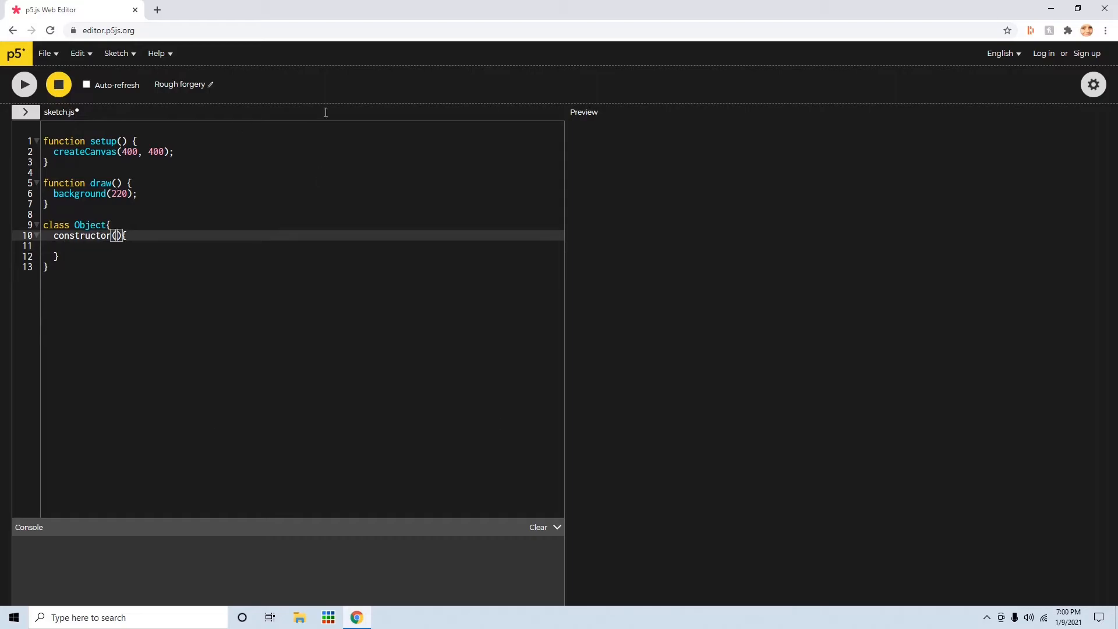
pyautogui.moveTo(85, 304)
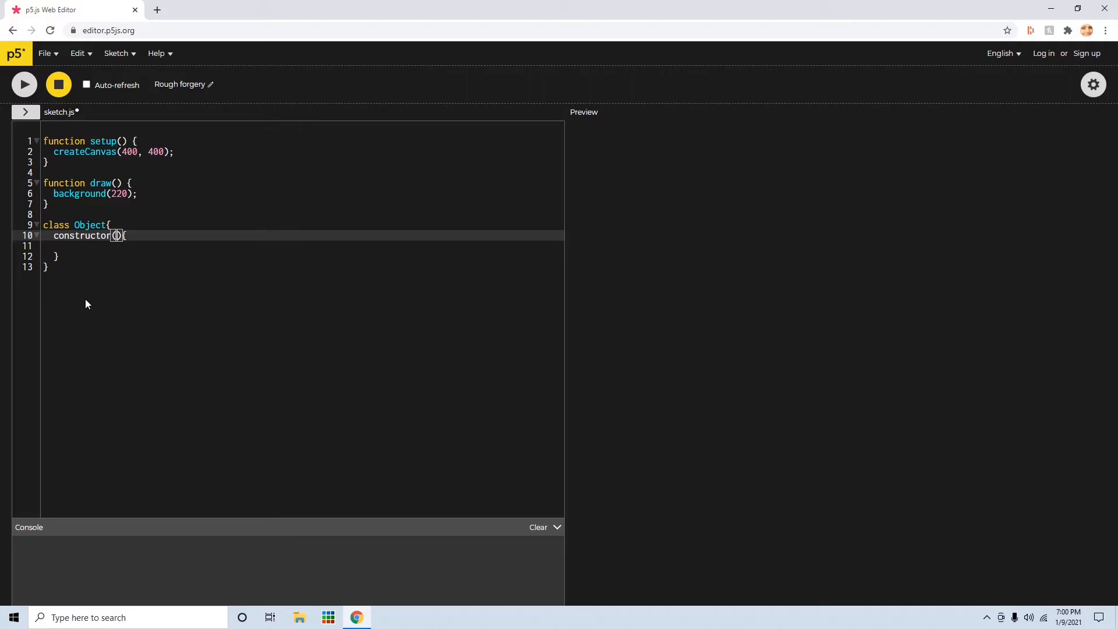
pyautogui.write('xp')
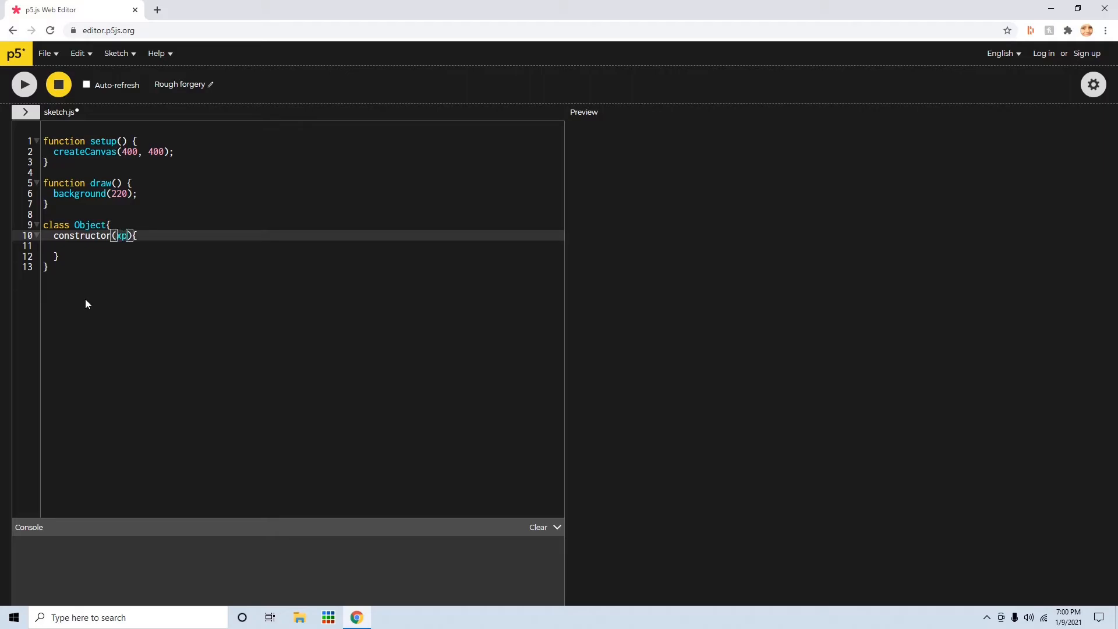
pyautogui.write('pos, ypos')
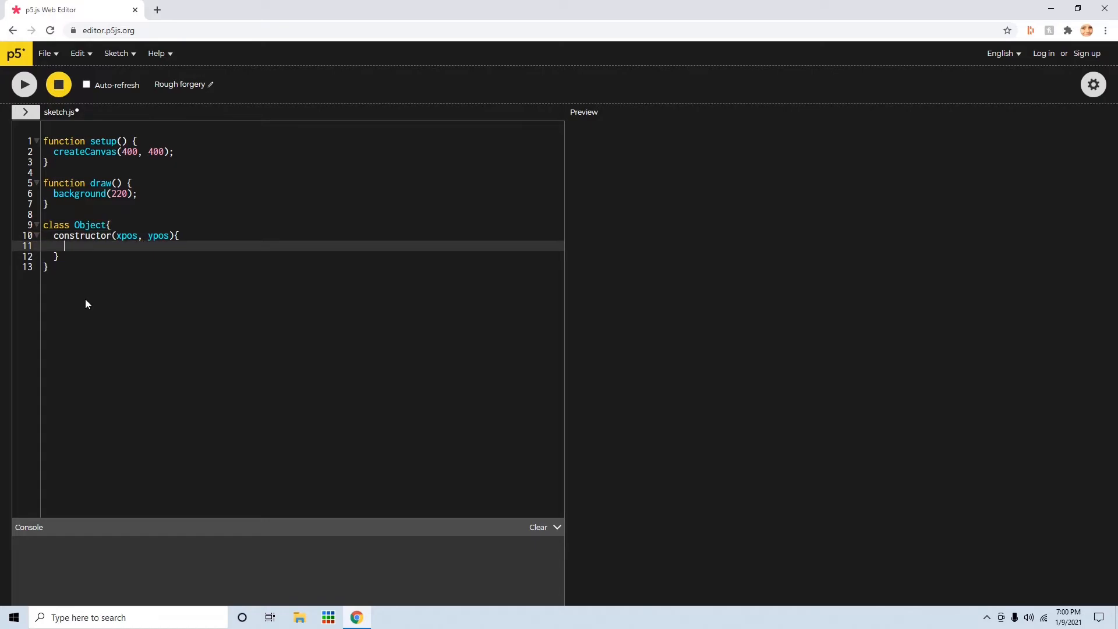
# Store the parameters as this.xpos = xpos; and this.ypos = ypos; in the constructor
pyautogui.write('this')
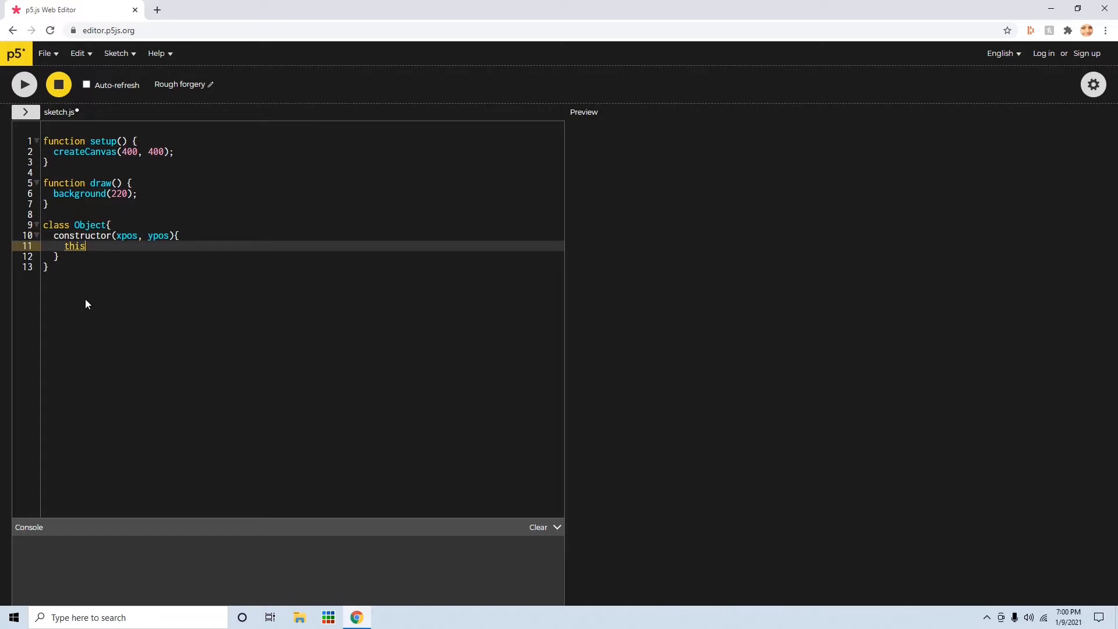
pyautogui.write('.xpos')
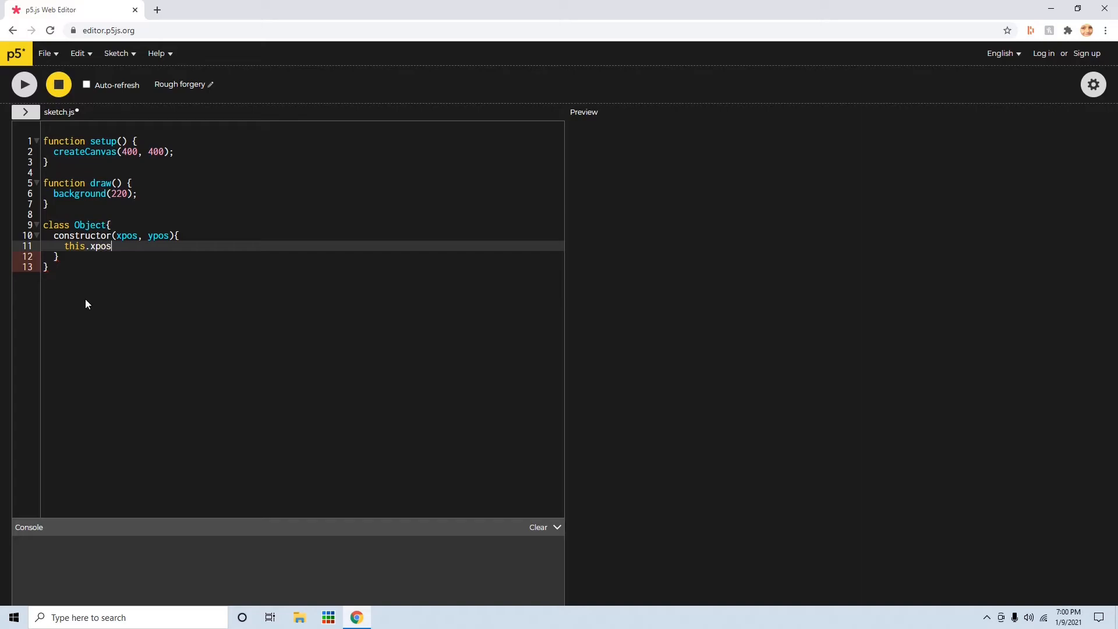
pyautogui.write('= xpos;')
pyautogui.write('this.ypos')
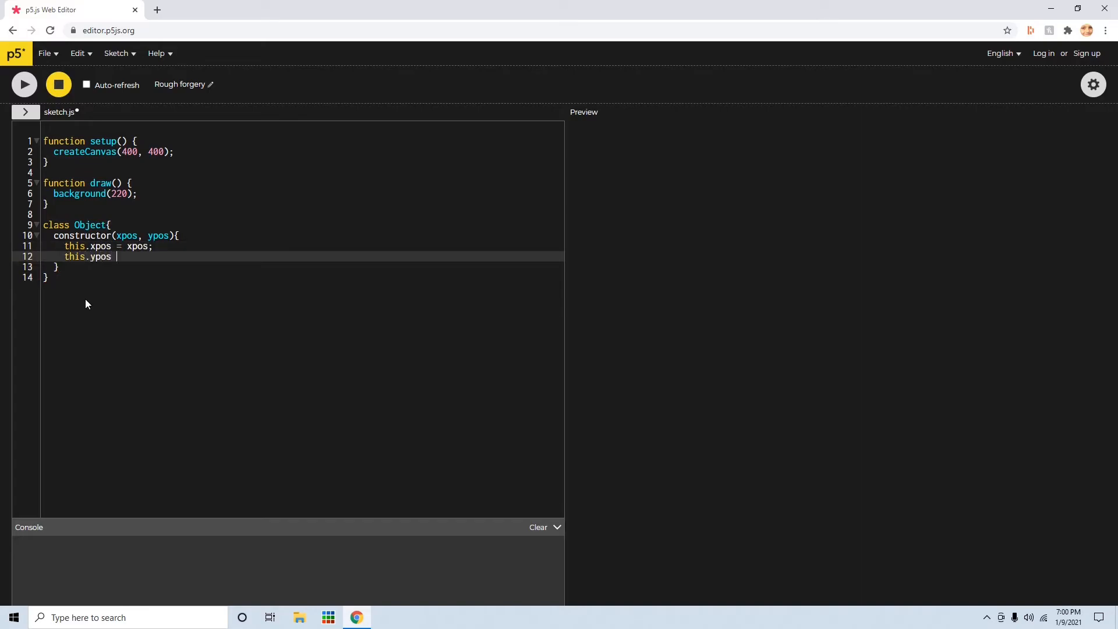
pyautogui.write('= ypos')
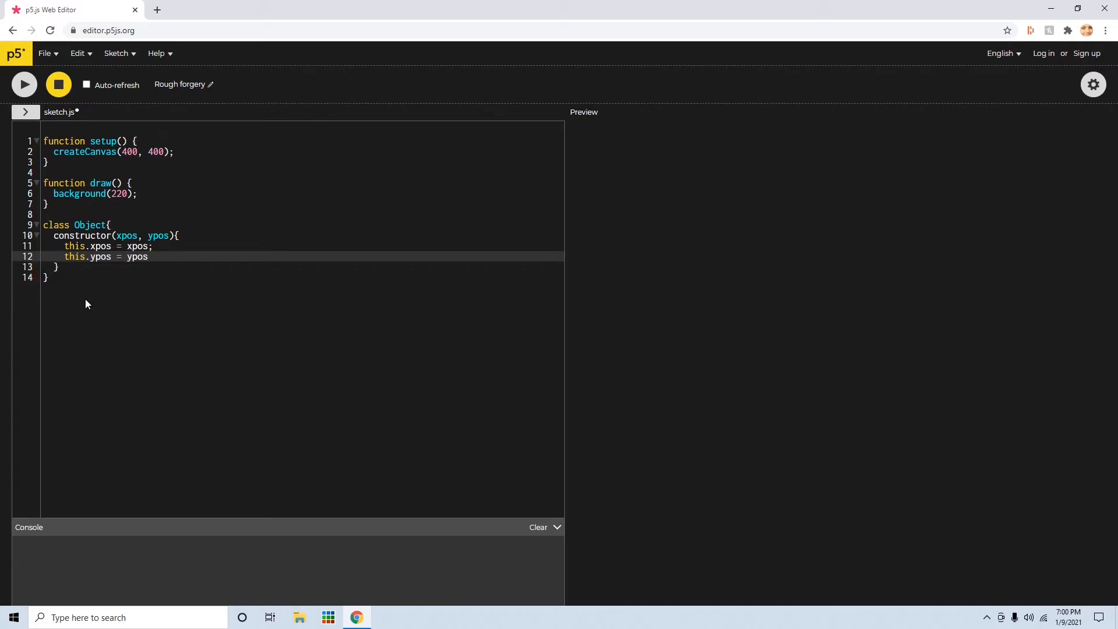
pyautogui.write(';')
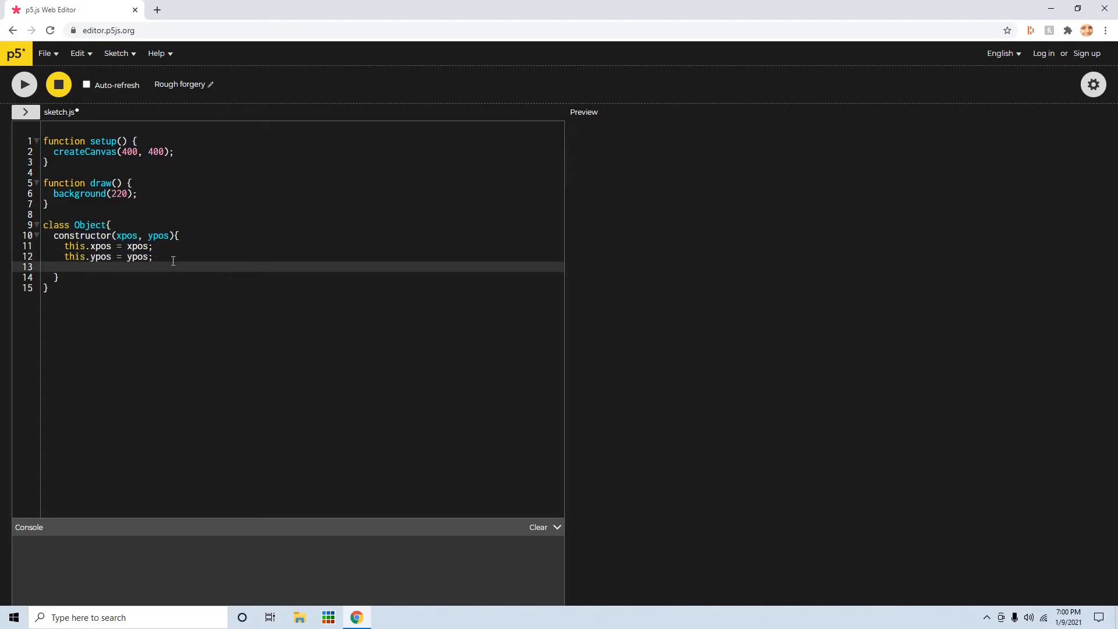
# Assign 'this.update = function(){' in the constructor and begin its return statement
pyautogui.write('this.')
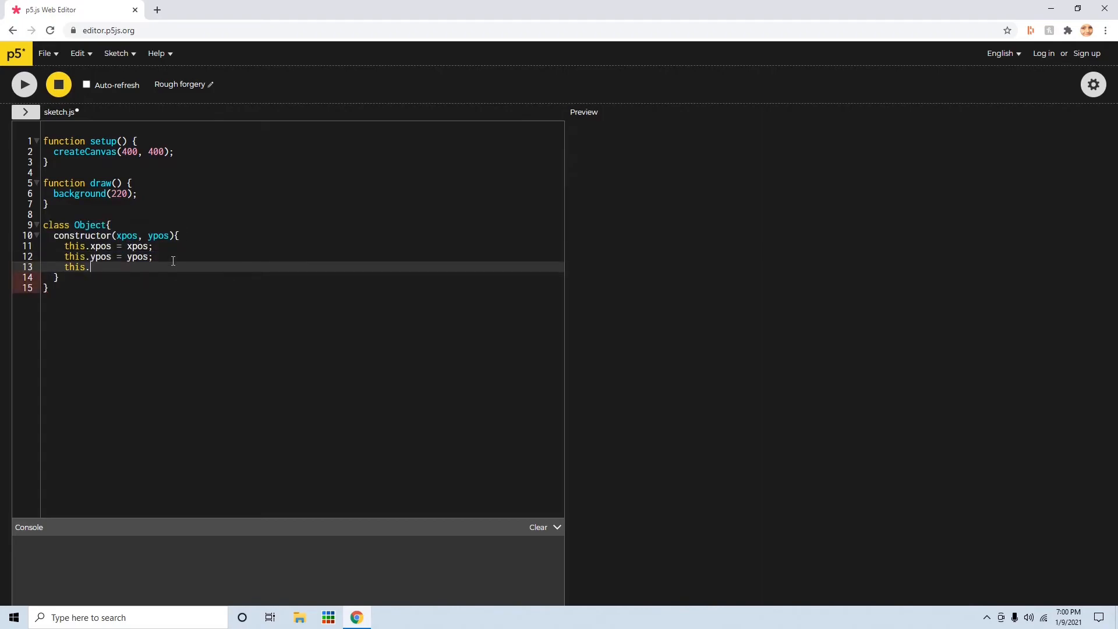
pyautogui.write('update')
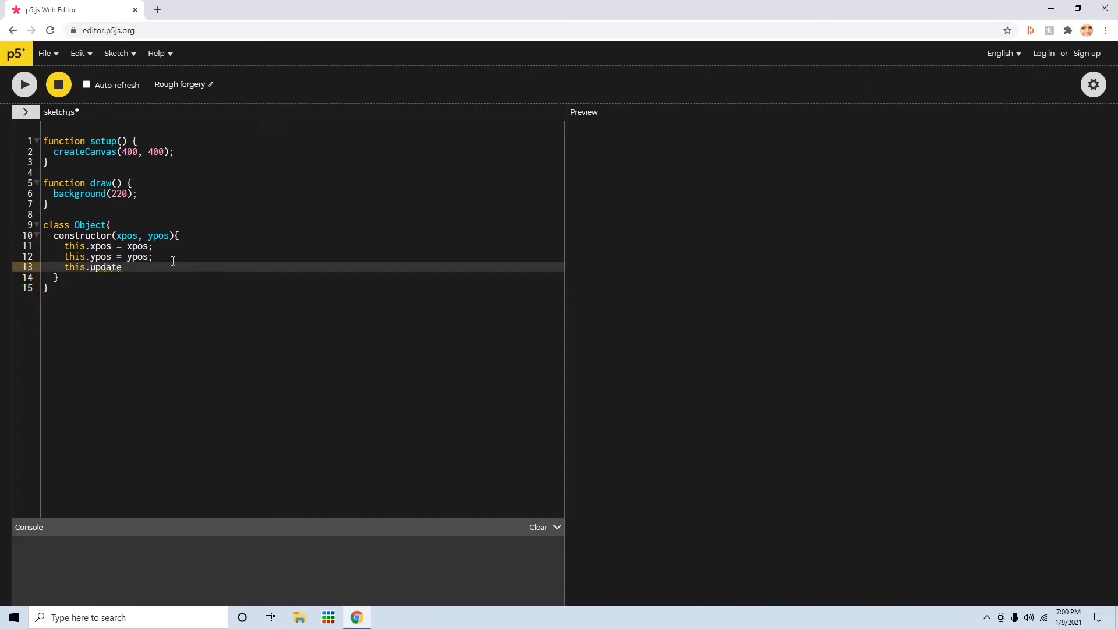
pyautogui.write('= funct')
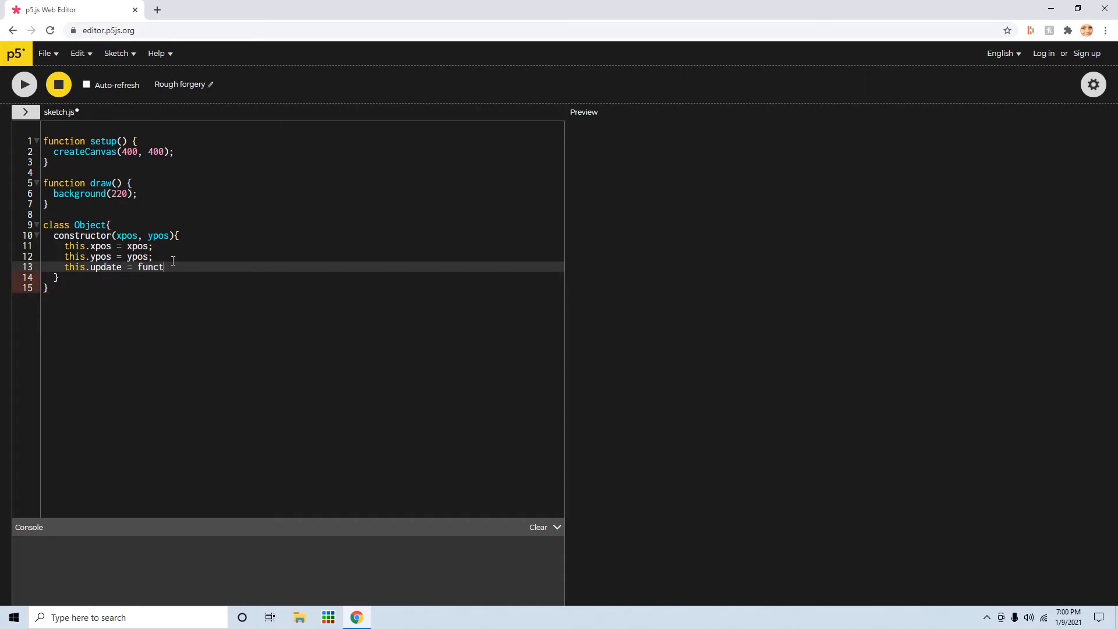
pyautogui.write('ion(){')
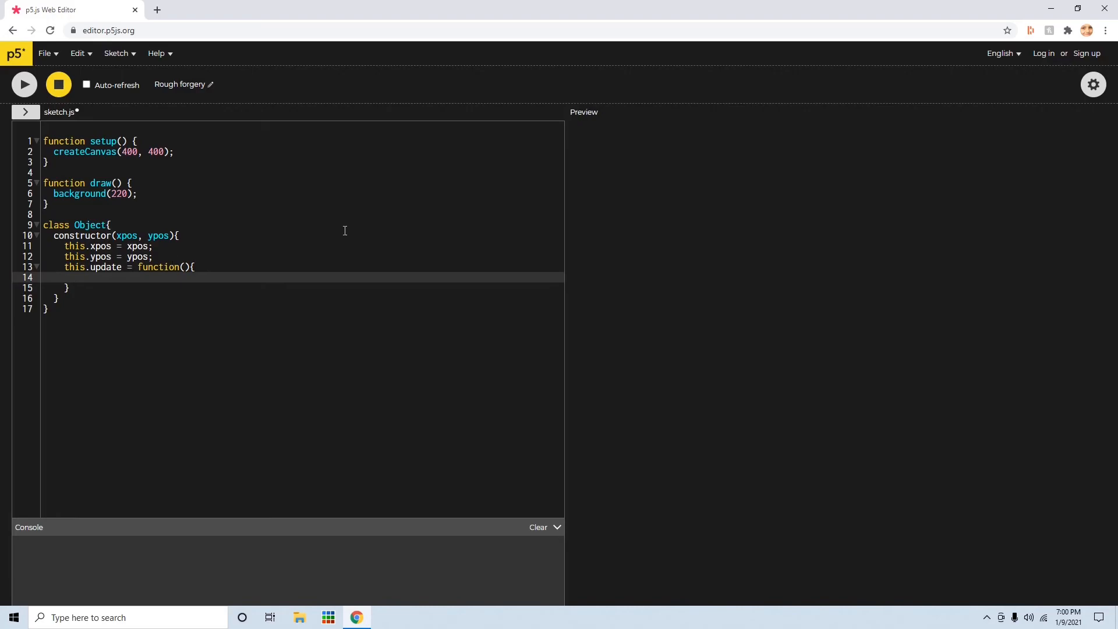
pyautogui.moveTo(98, 272)
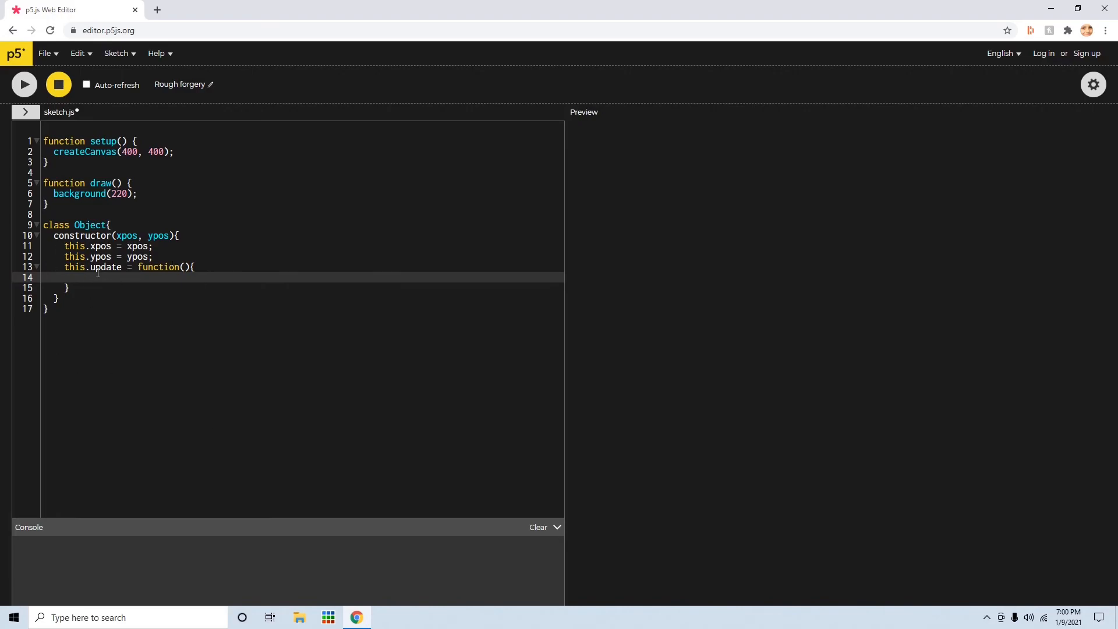
pyautogui.write('reutn')
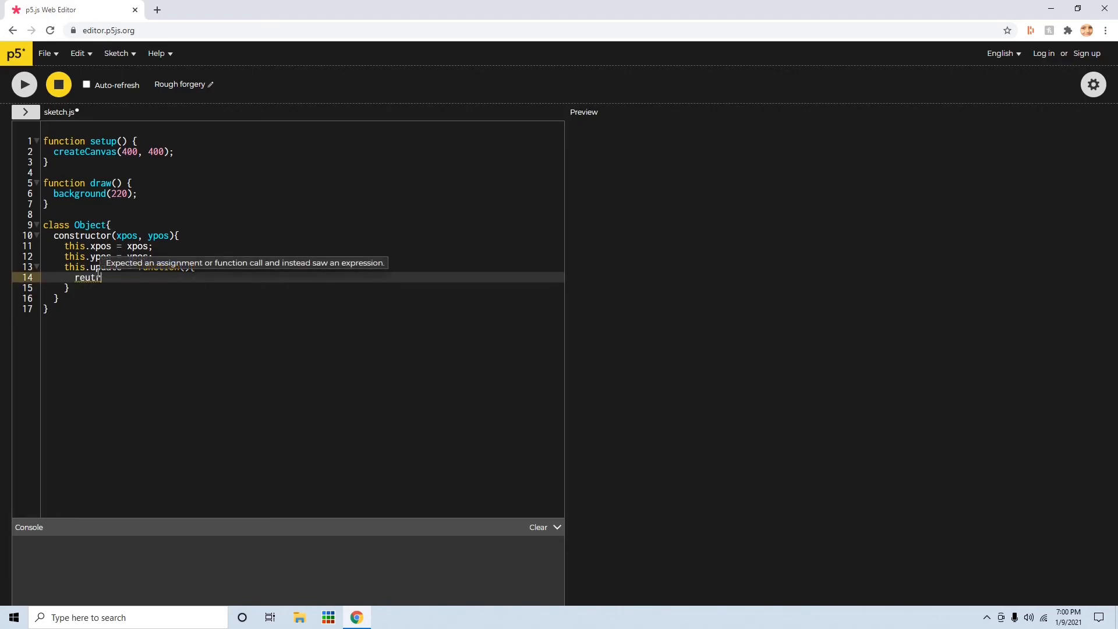